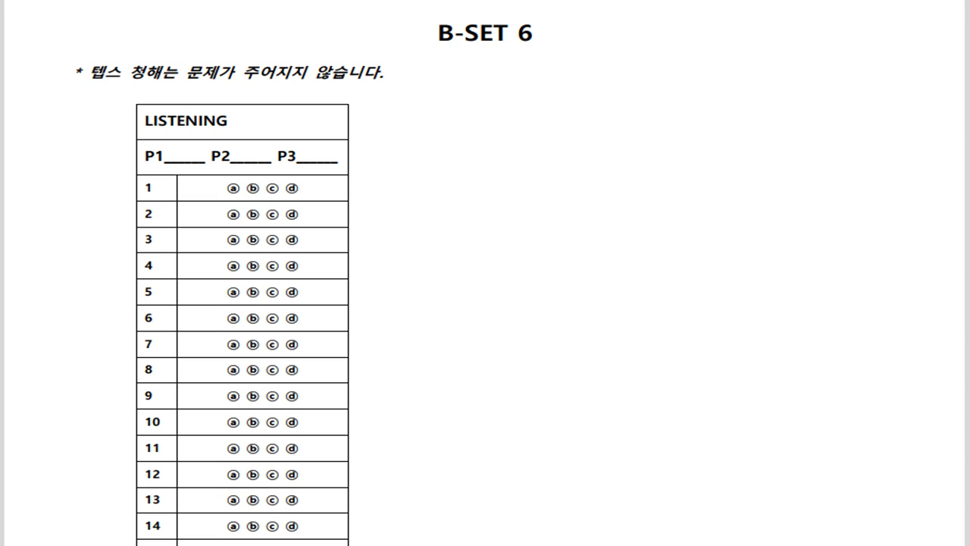
pyautogui.moveTo(316, 137)
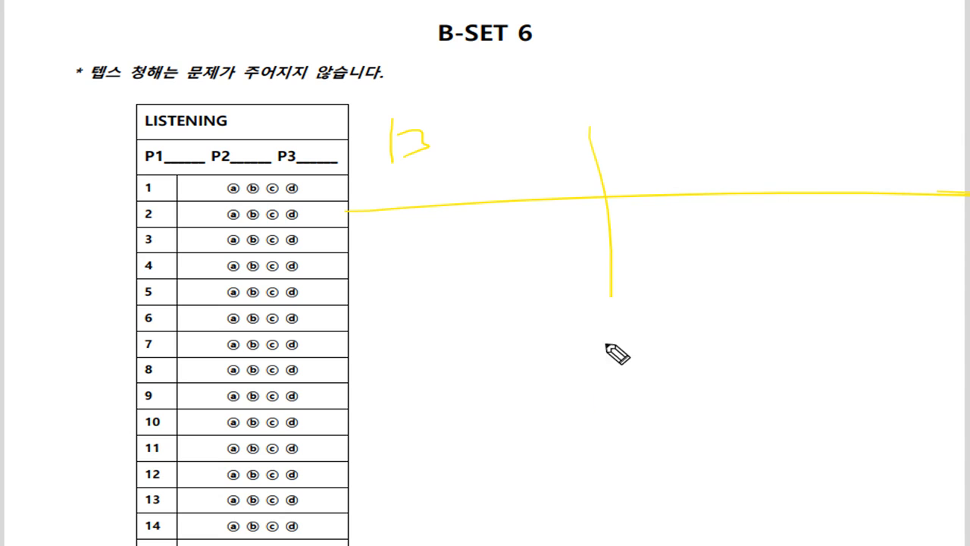
# Draw the yellow vertical line, add notes and a left-side question, and begin labelling choice a
pyautogui.moveTo(611, 296); pyautogui.dragTo(591, 485)
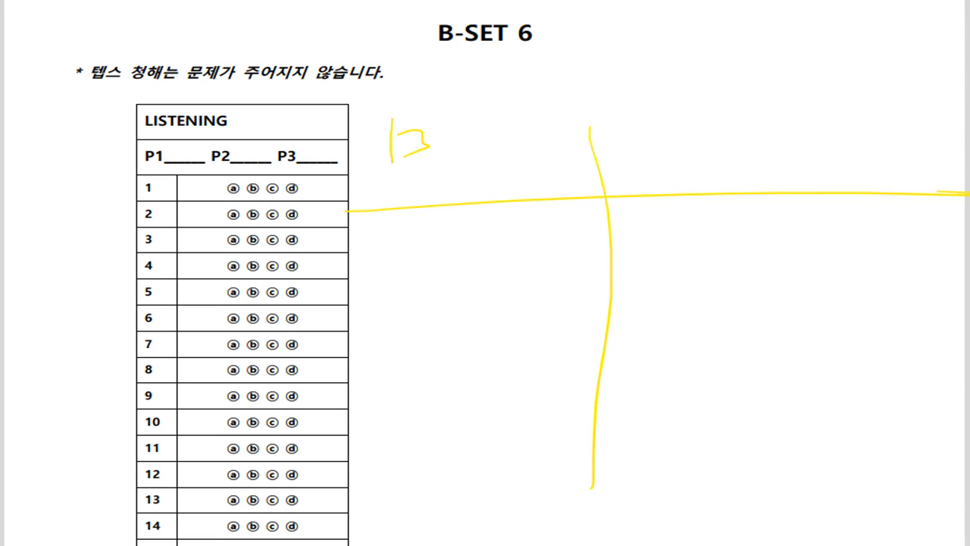
pyautogui.moveTo(670, 174); pyautogui.dragTo(727, 168)
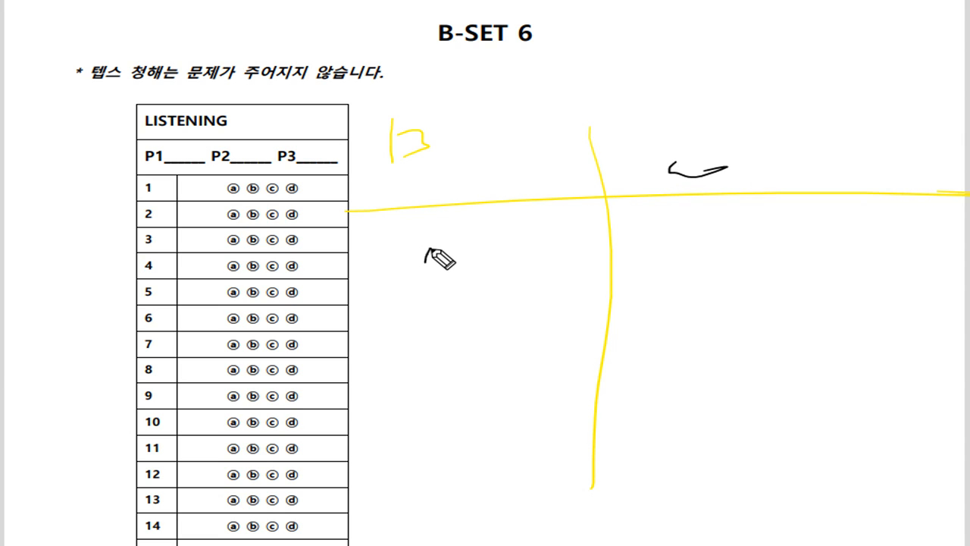
pyautogui.moveTo(424, 258); pyautogui.dragTo(565, 258)
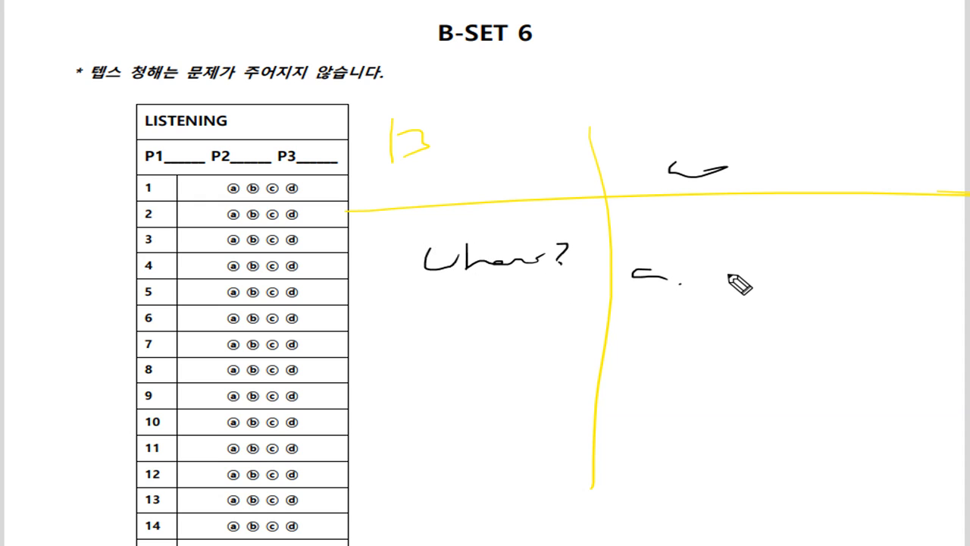
pyautogui.moveTo(727, 288); pyautogui.dragTo(795, 280)
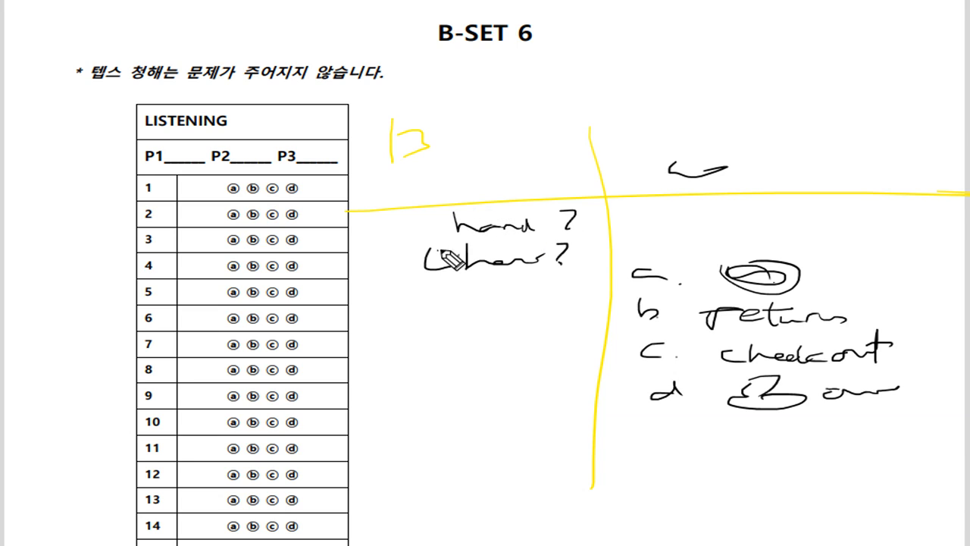
# Draw a dividing line between the 'hand?' and 'where?' questions
pyautogui.moveTo(451, 262); pyautogui.dragTo(595, 235)
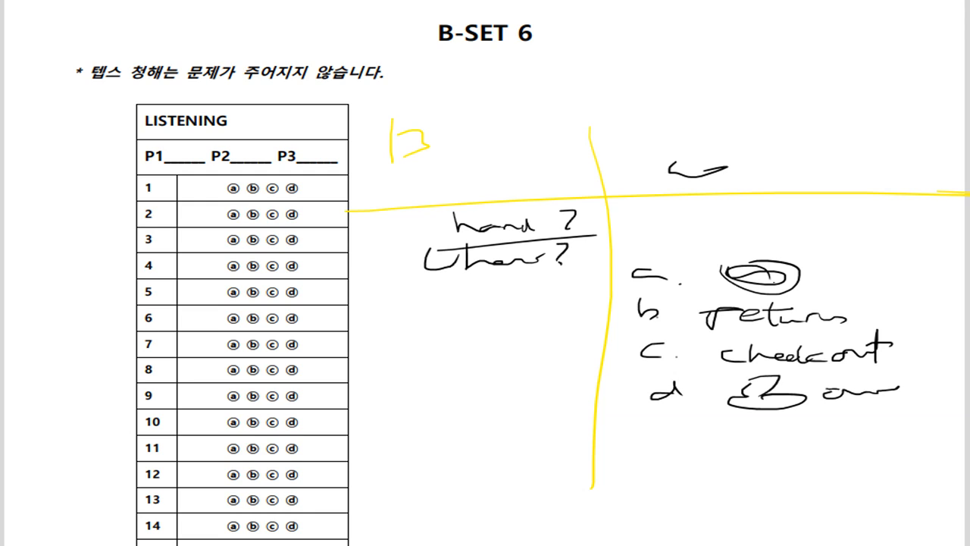
pyautogui.moveTo(349, 254)
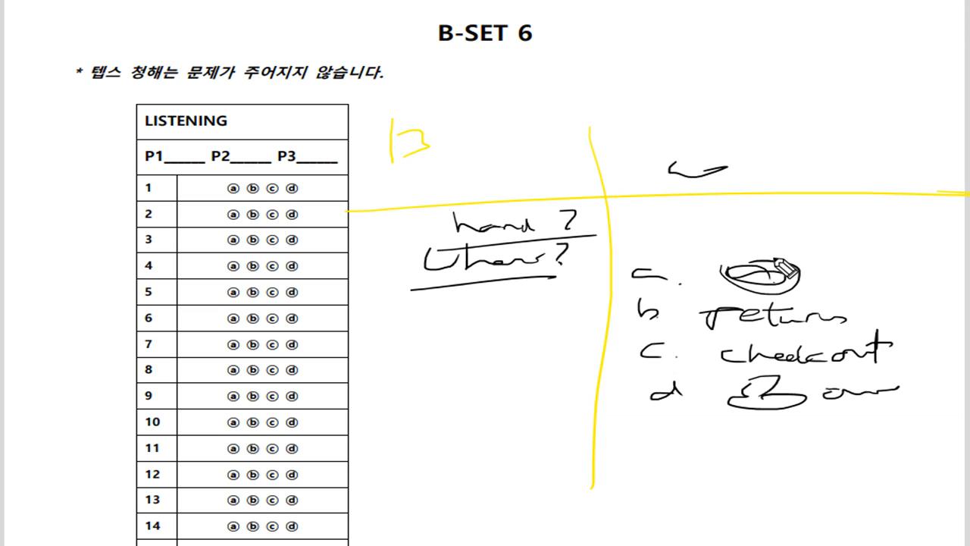
# Scribble out and cross off choice a, draw arrows from 'where?', and underline 'checkout'
pyautogui.moveTo(750, 273); pyautogui.dragTo(781, 303)
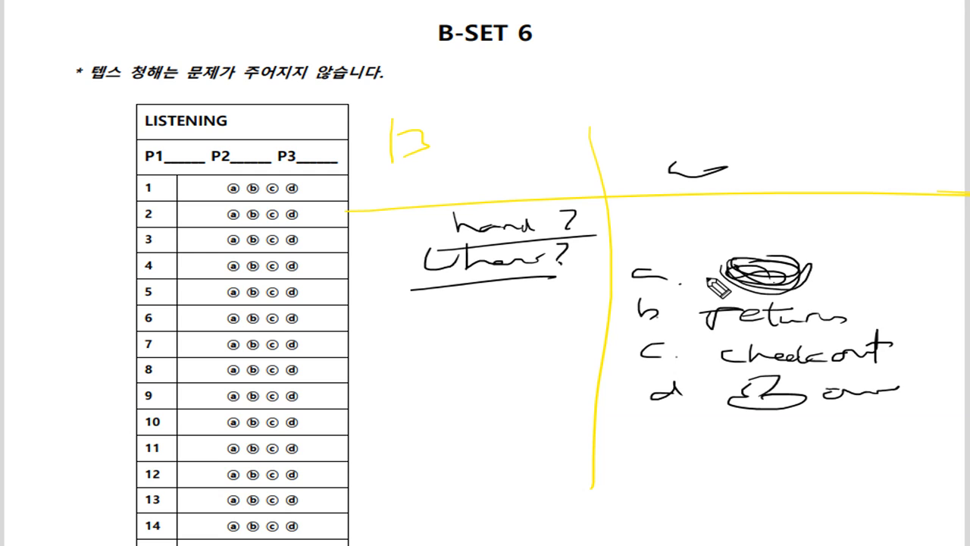
pyautogui.moveTo(564, 265); pyautogui.dragTo(757, 247)
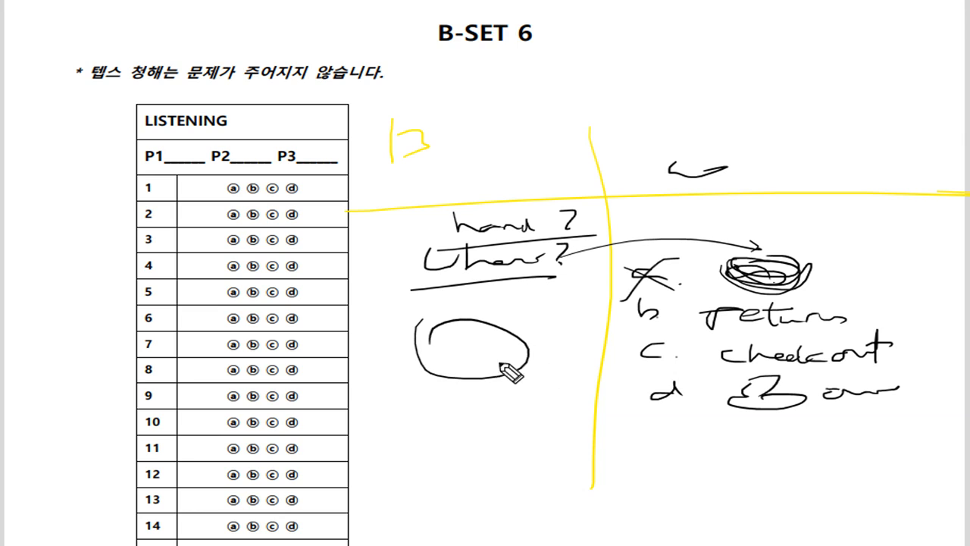
pyautogui.moveTo(504, 371); pyautogui.dragTo(652, 485)
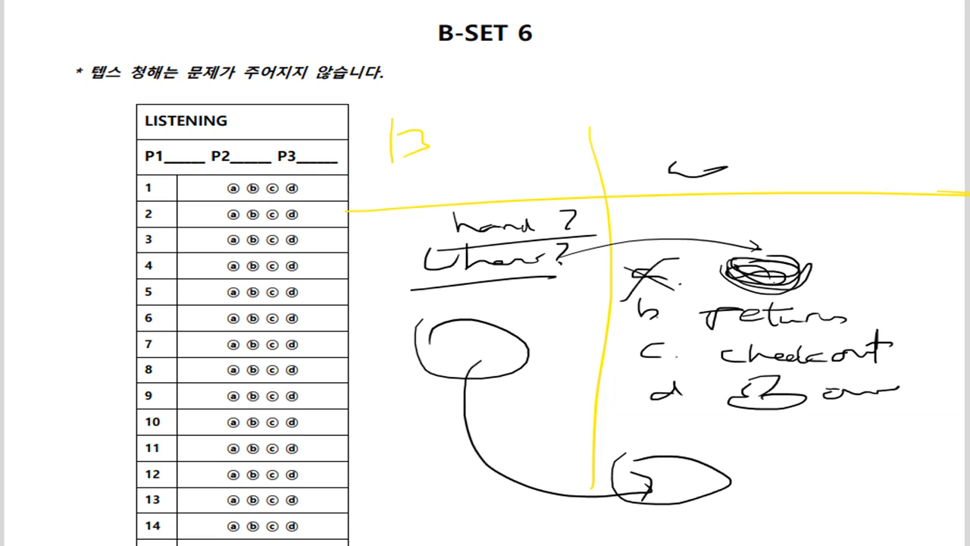
pyautogui.moveTo(716, 340); pyautogui.dragTo(830, 340)
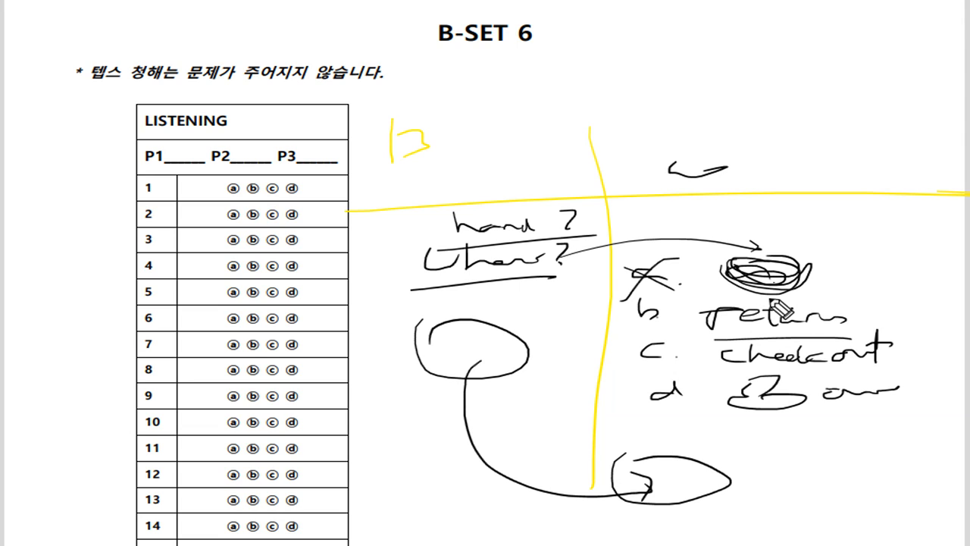
pyautogui.moveTo(709, 339)
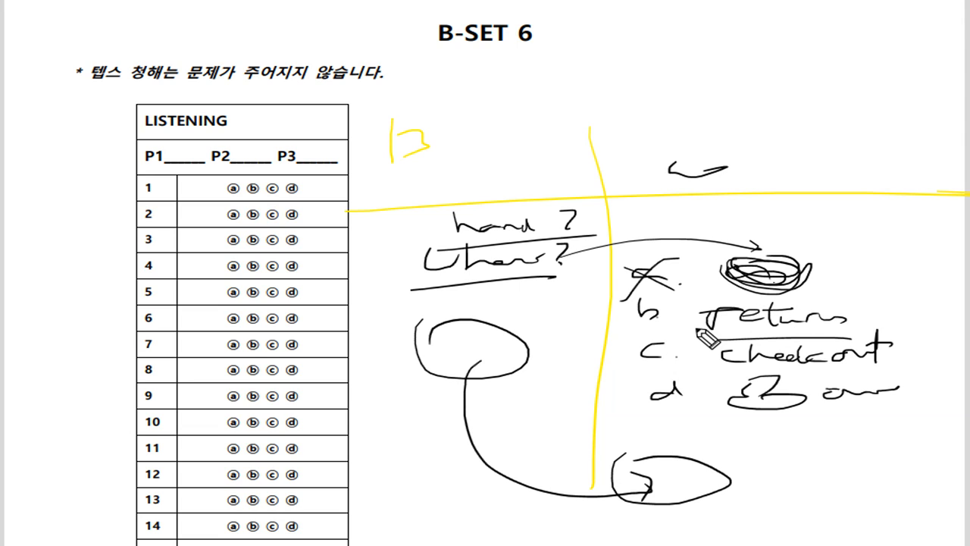
pyautogui.moveTo(580, 298)
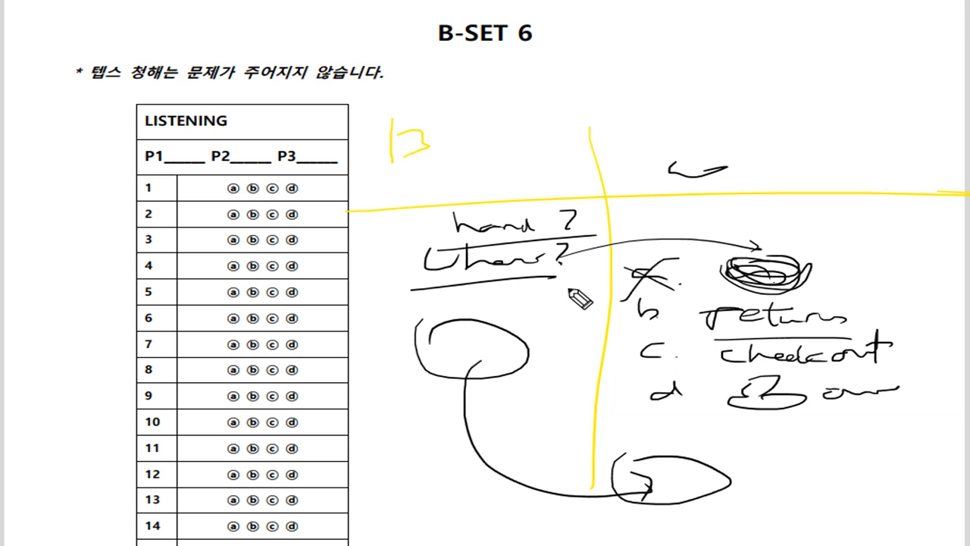
pyautogui.moveTo(665, 316)
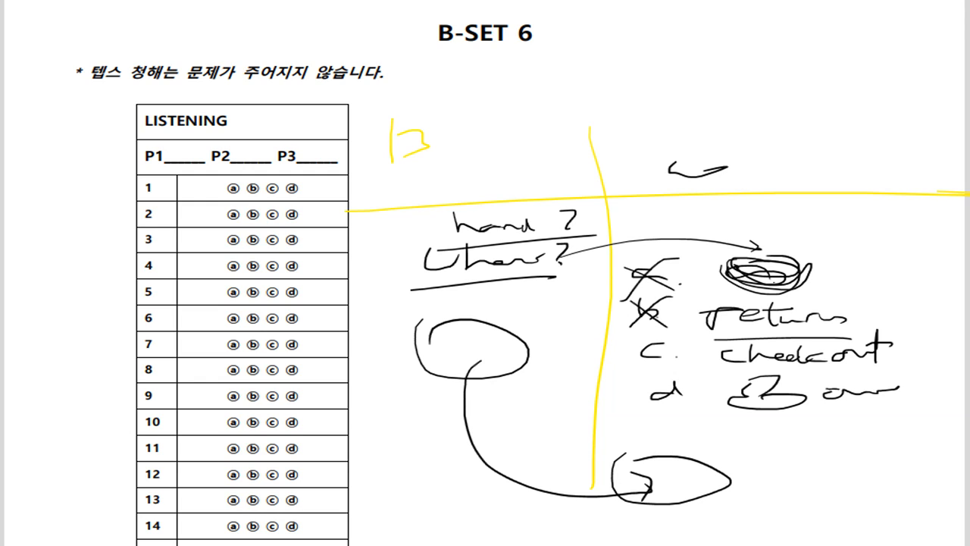
pyautogui.moveTo(860, 394)
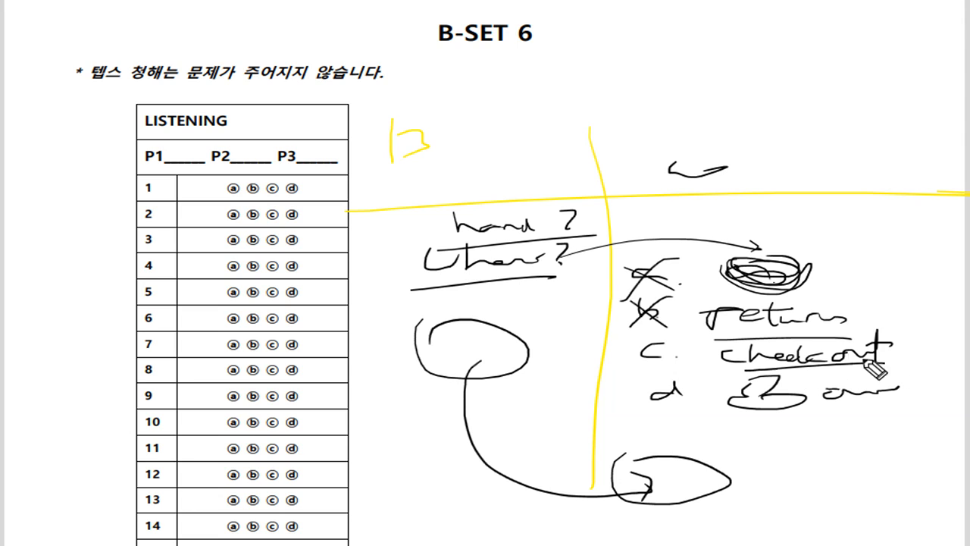
pyautogui.moveTo(500, 295)
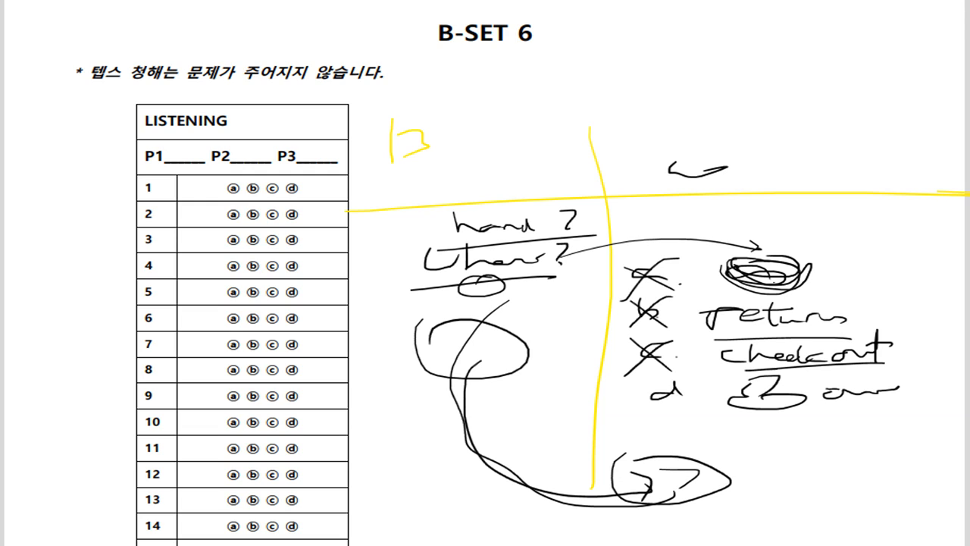
pyautogui.moveTo(793, 426)
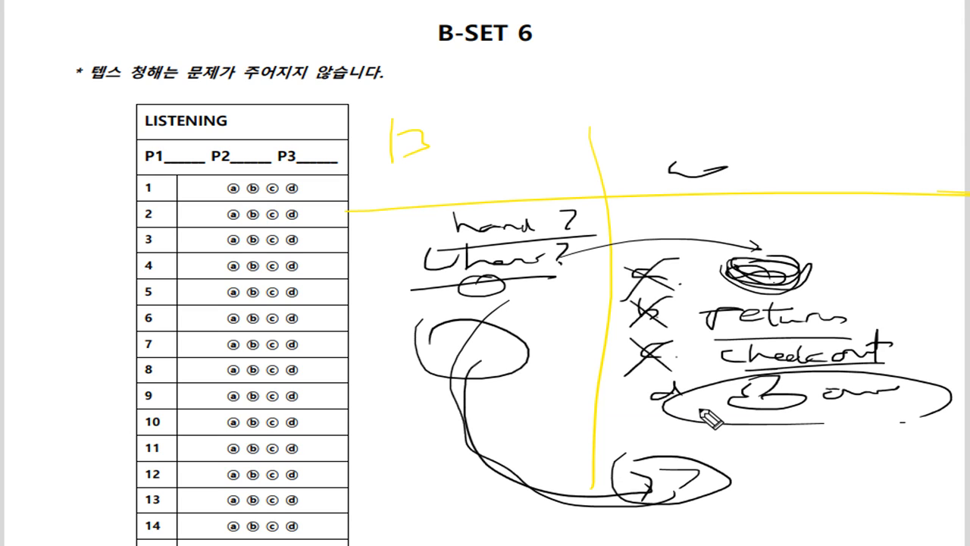
pyautogui.moveTo(353, 451)
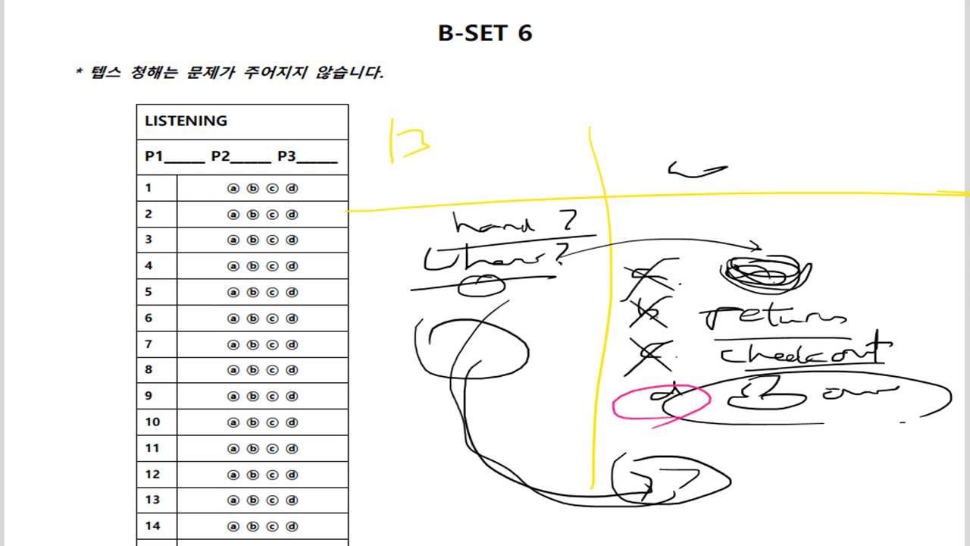
pyautogui.moveTo(596, 298)
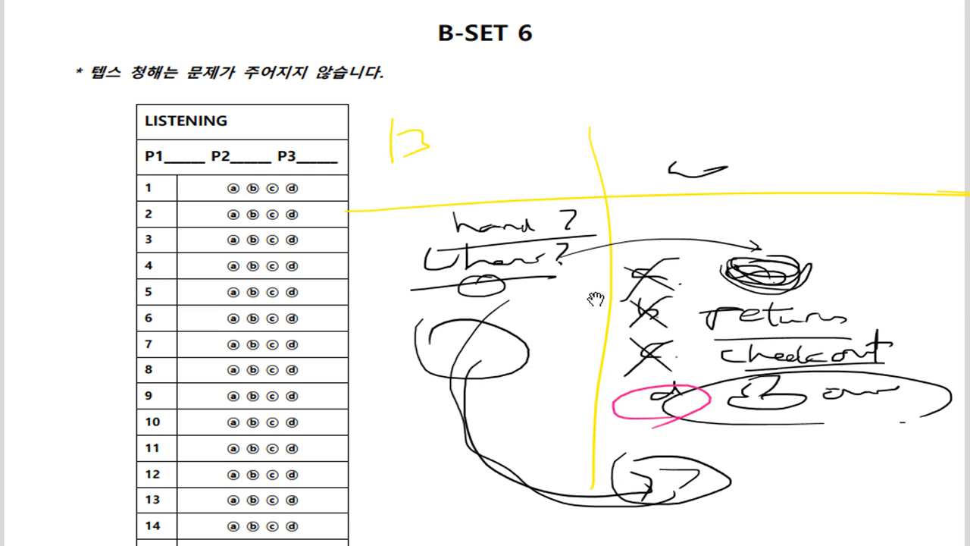